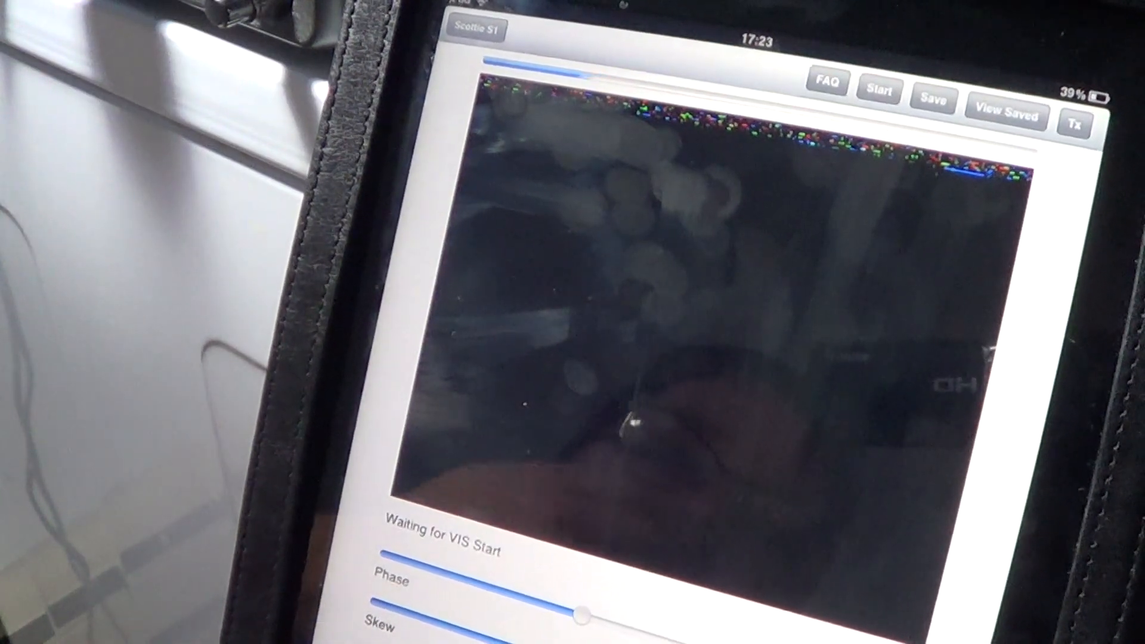
- Show the saved pictures list and choose SSTV-15Feb2013-170929.png for viewing
{"action": "left_click", "coordinate": [1006, 112]}
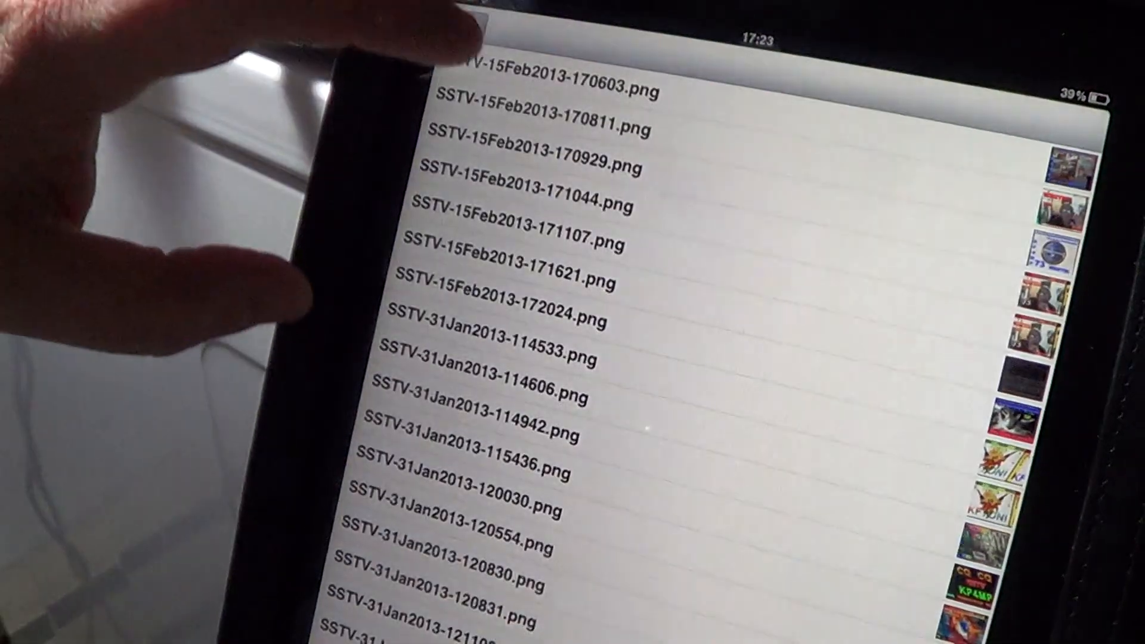
{"action": "left_click", "coordinate": [533, 165]}
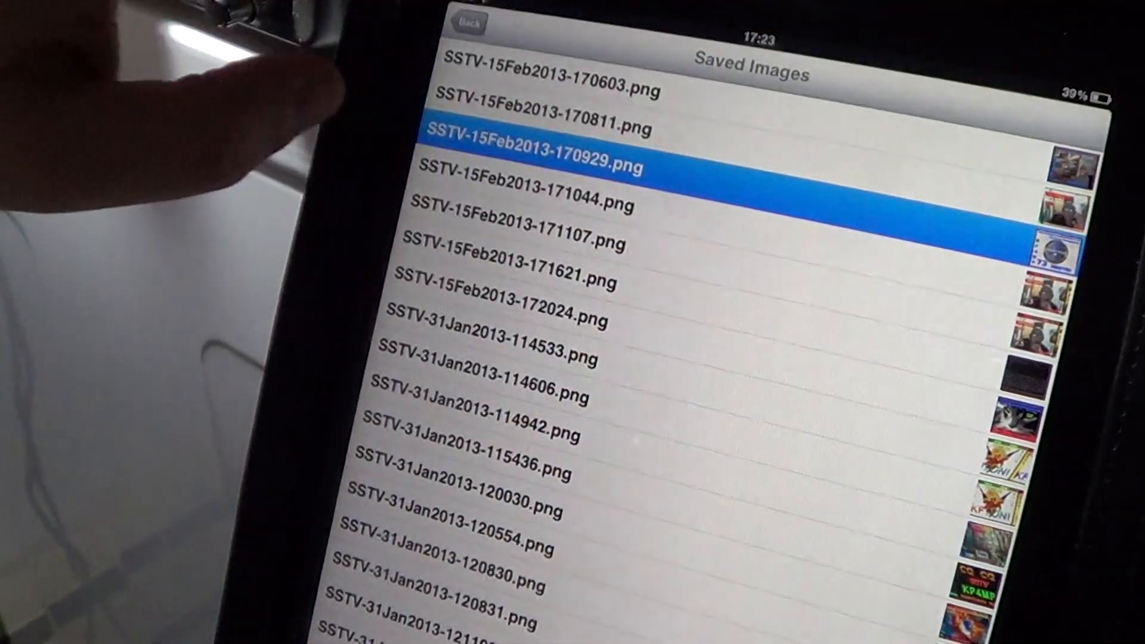